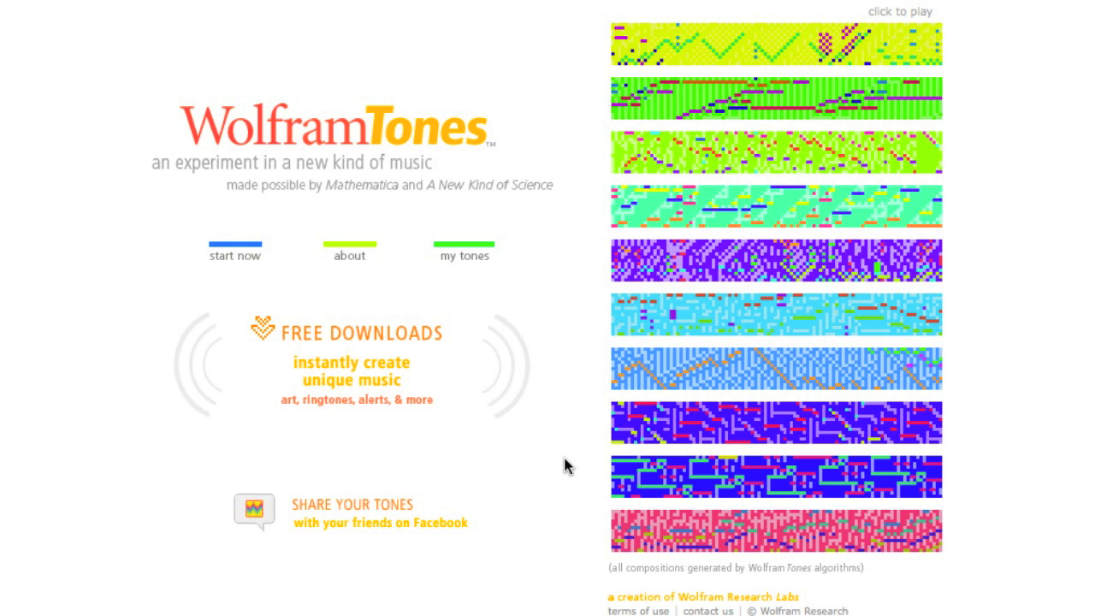
mouse_move(236, 257)
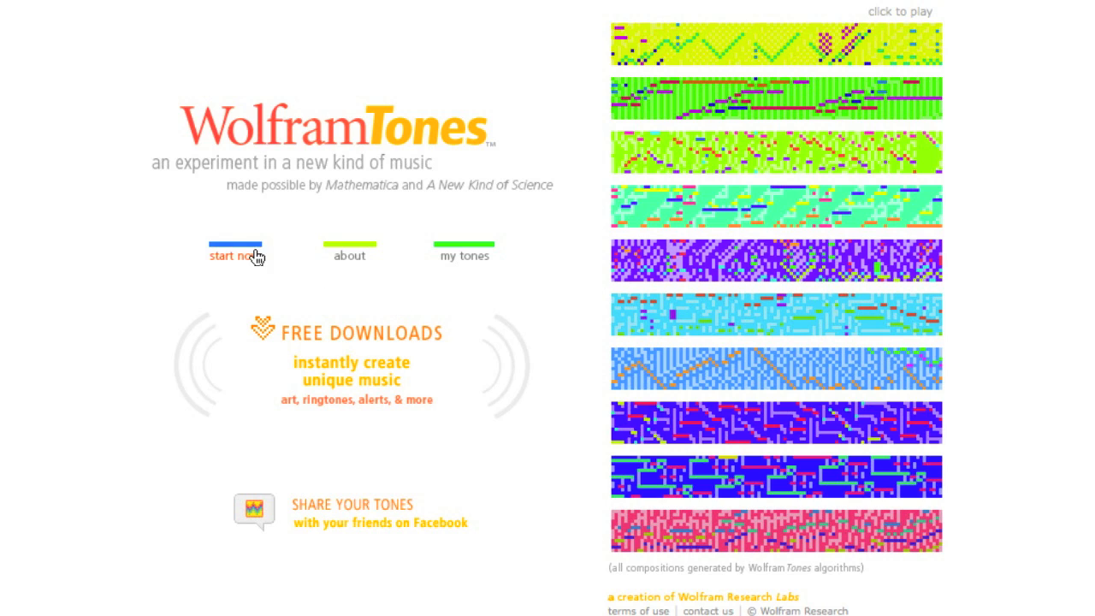
Start a new composition from the home page and generate a rock/pop piece.
click(233, 254)
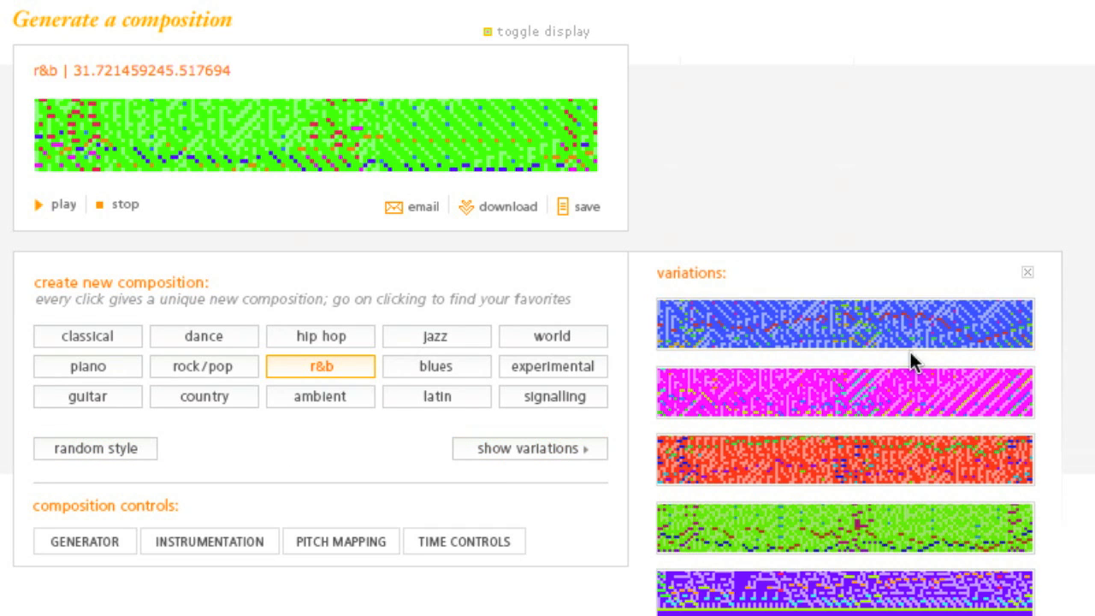
mouse_move(222, 360)
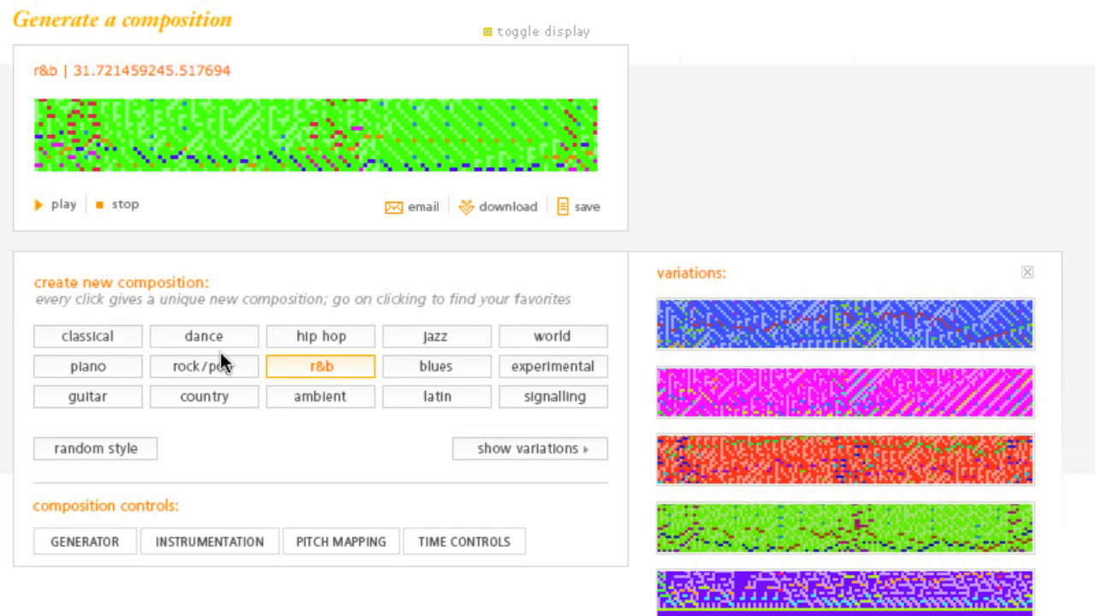
click(203, 366)
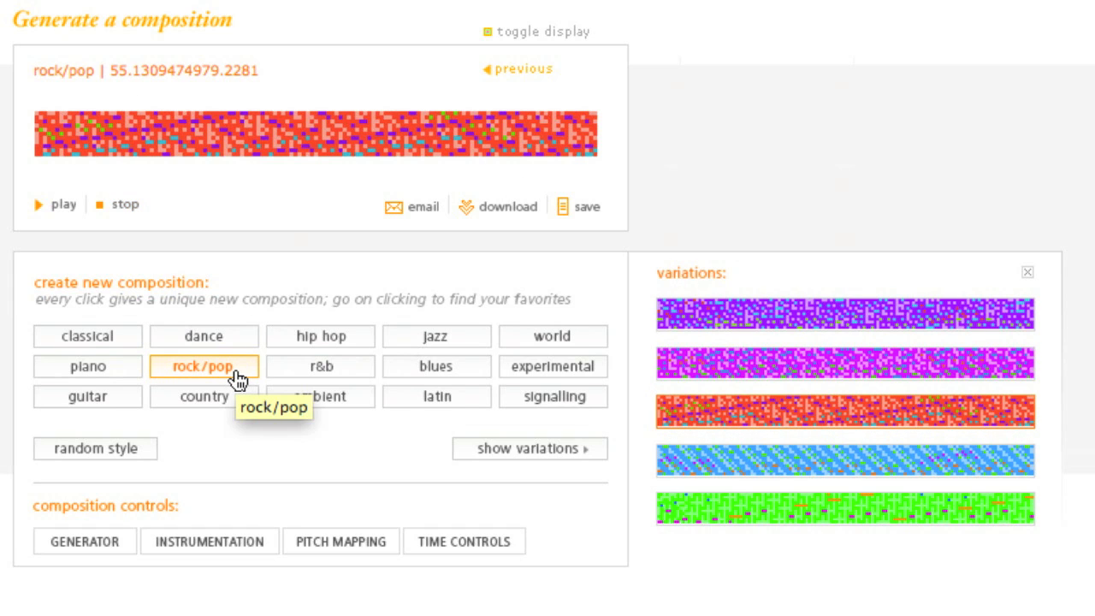
mouse_move(162, 505)
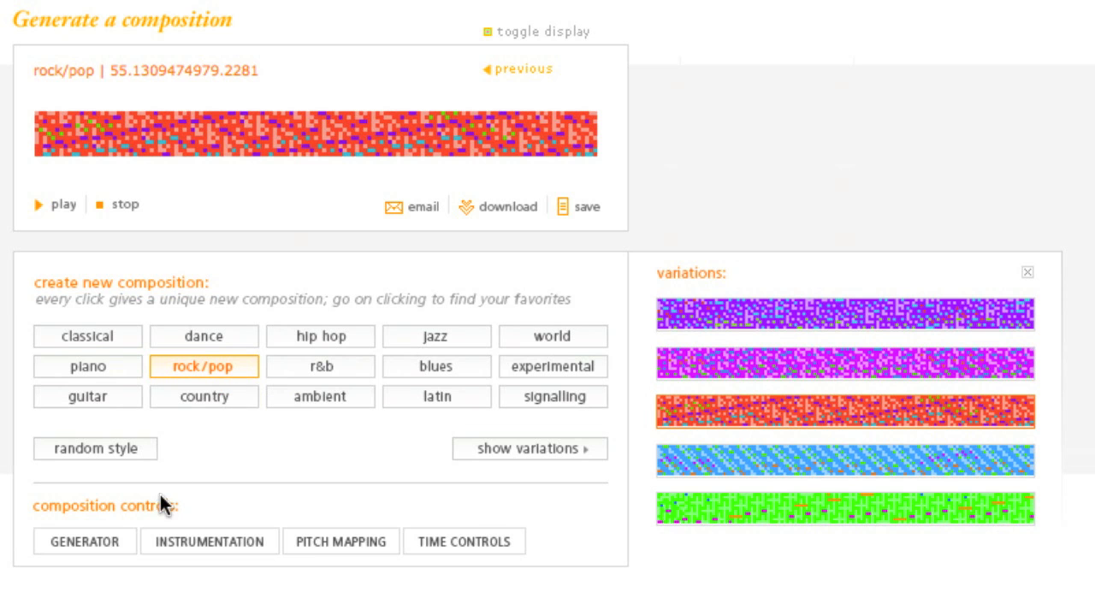
Reveal the generator controls showing rule 39602 and seed 2380.
click(84, 540)
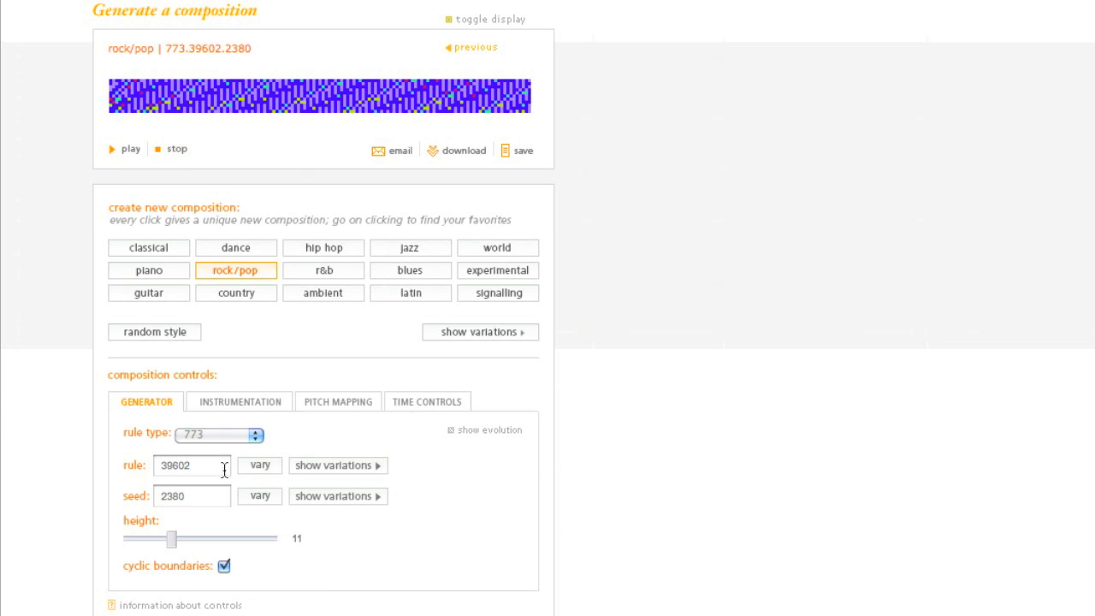
Load the rule variations and regenerate the pattern with seed 37 at height 6.
click(335, 465)
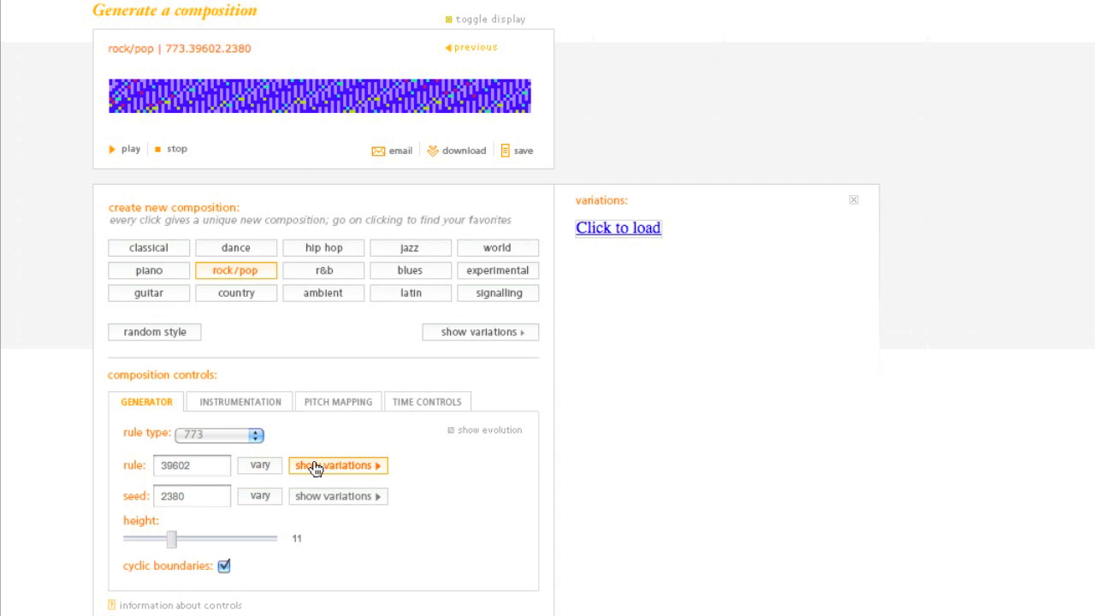
click(337, 466)
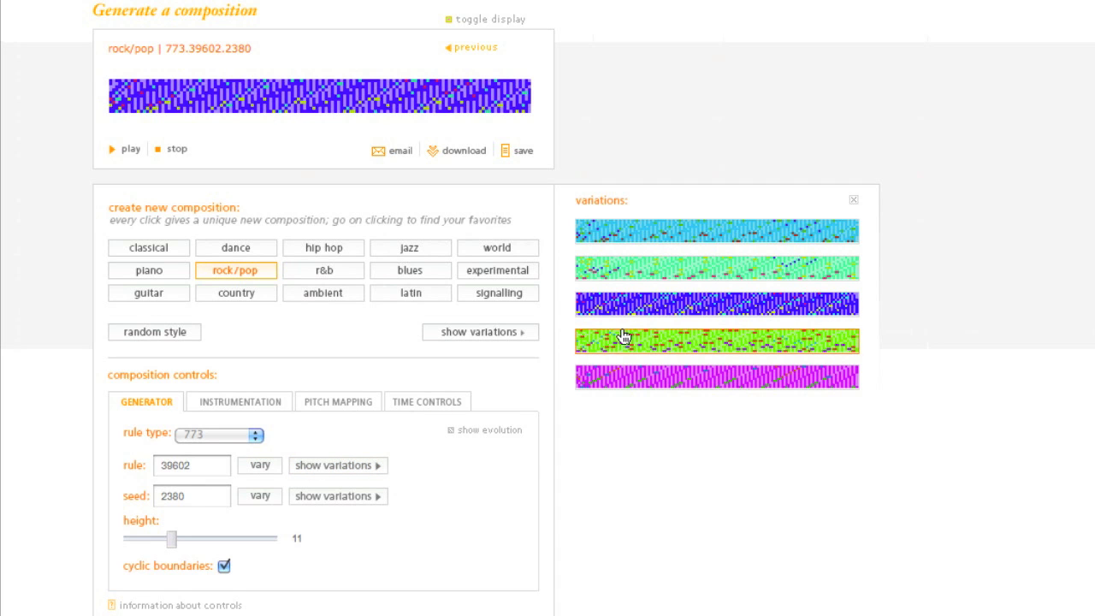
drag(174, 537, 190, 537)
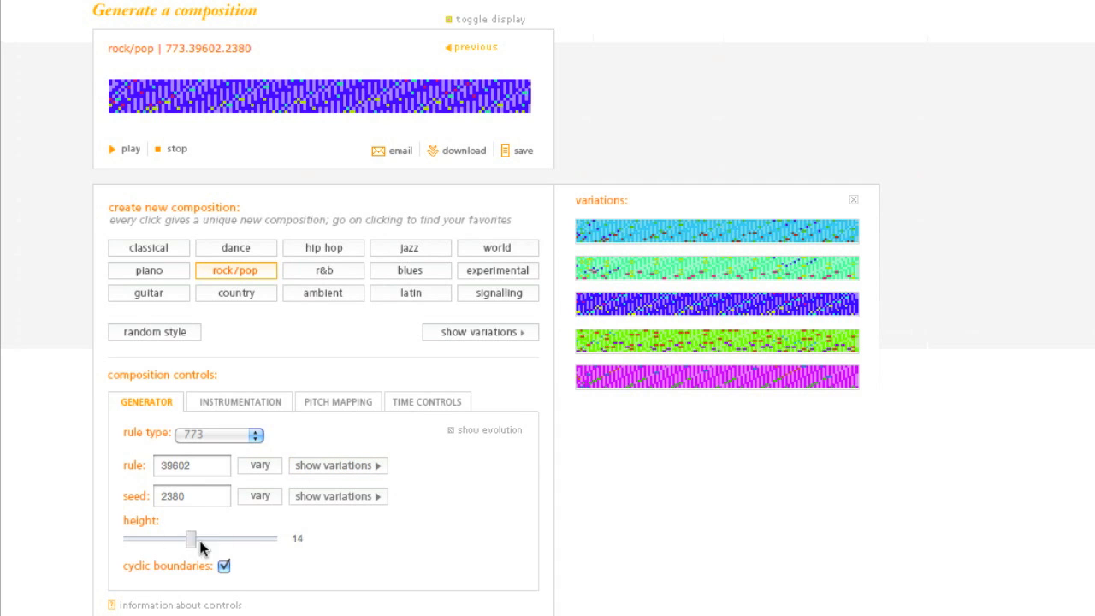
drag(190, 537, 256, 537)
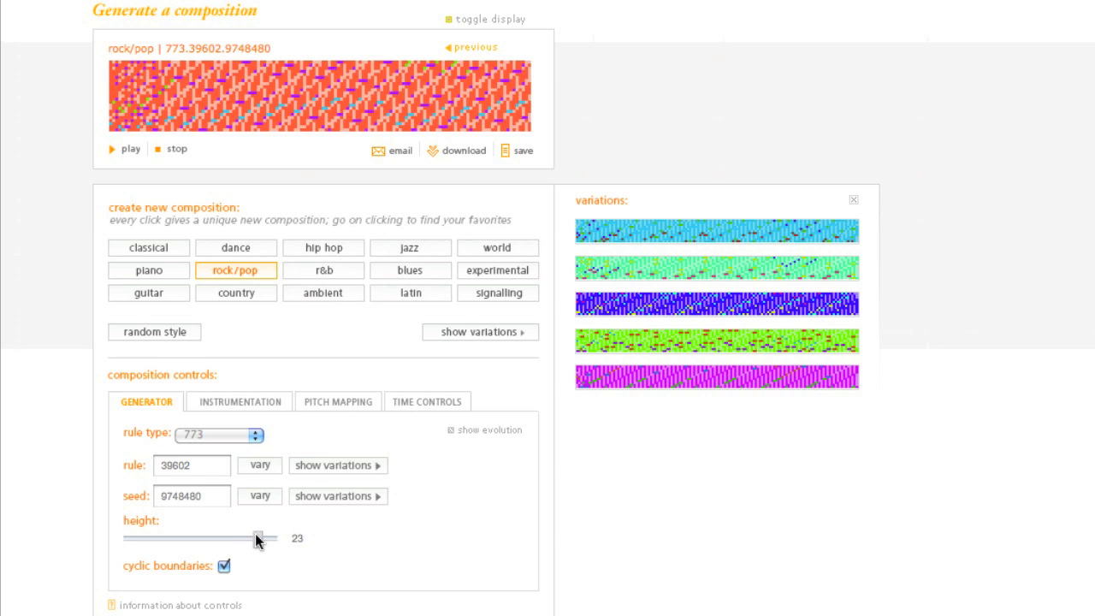
drag(260, 537, 137, 537)
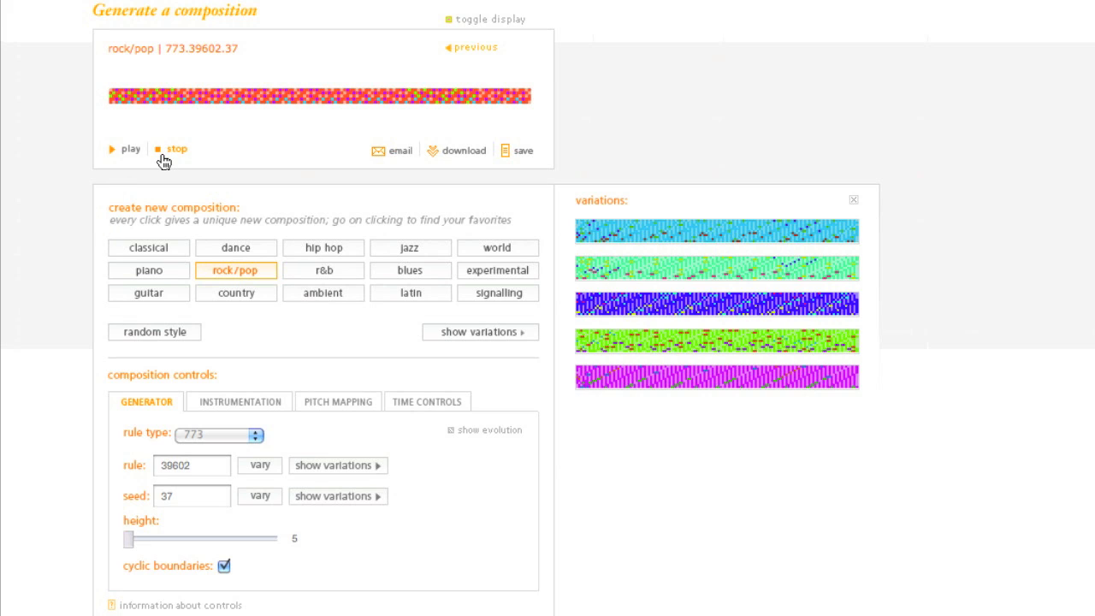
mouse_move(238, 393)
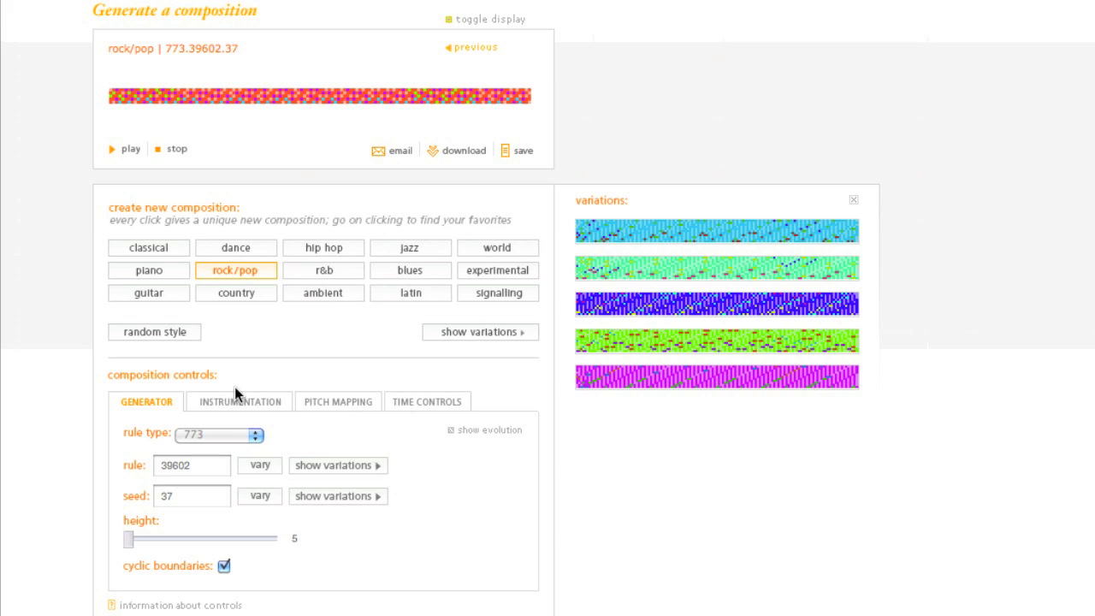
Make the third instrument a Harpsichord in place of the electric grand piano.
click(239, 400)
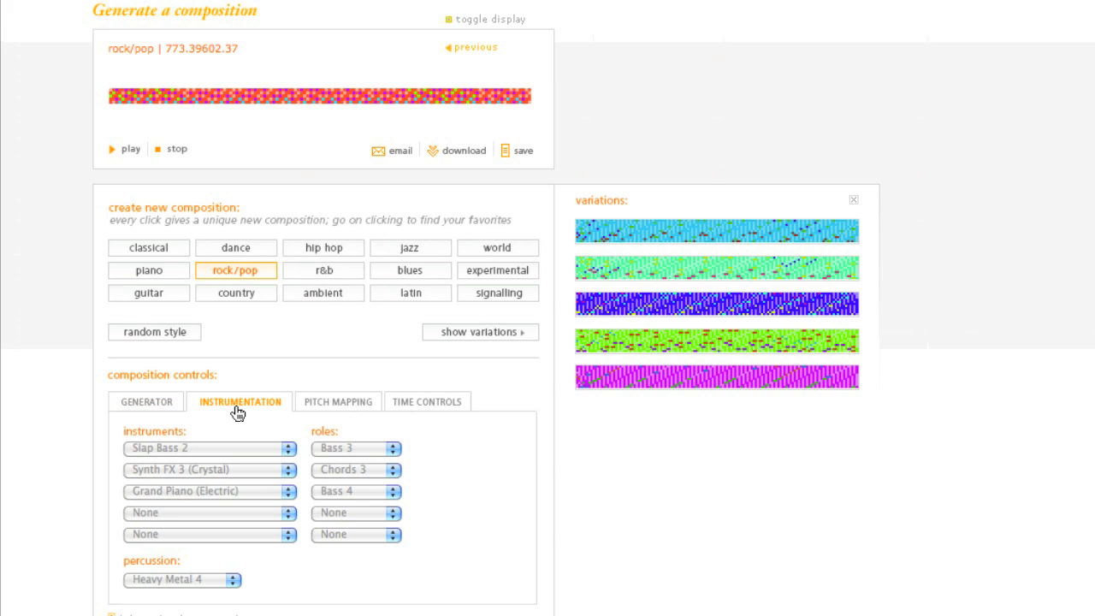
mouse_move(255, 452)
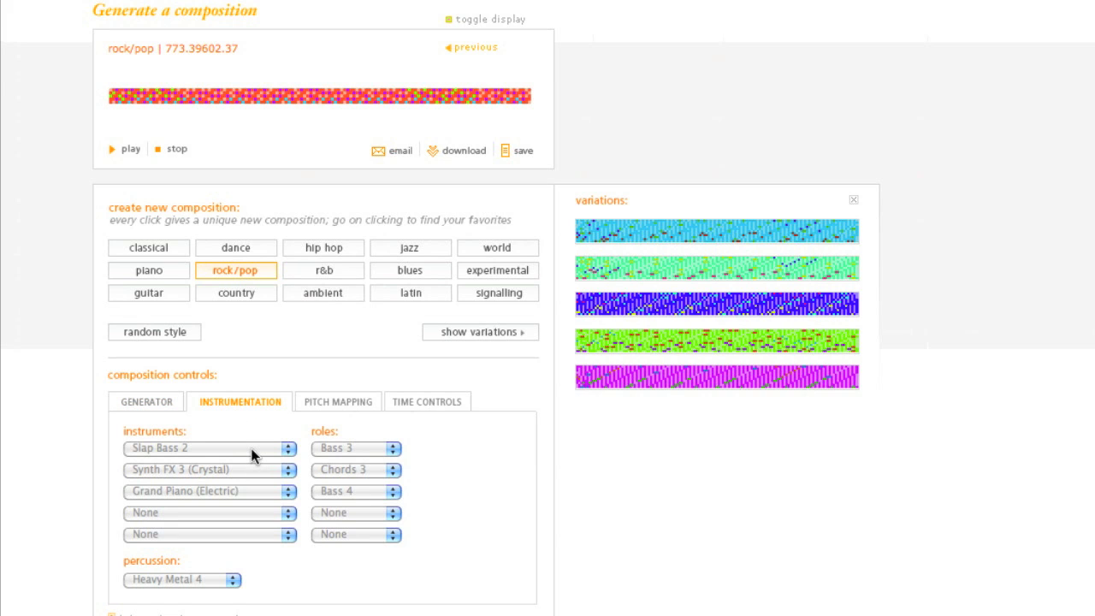
mouse_move(260, 496)
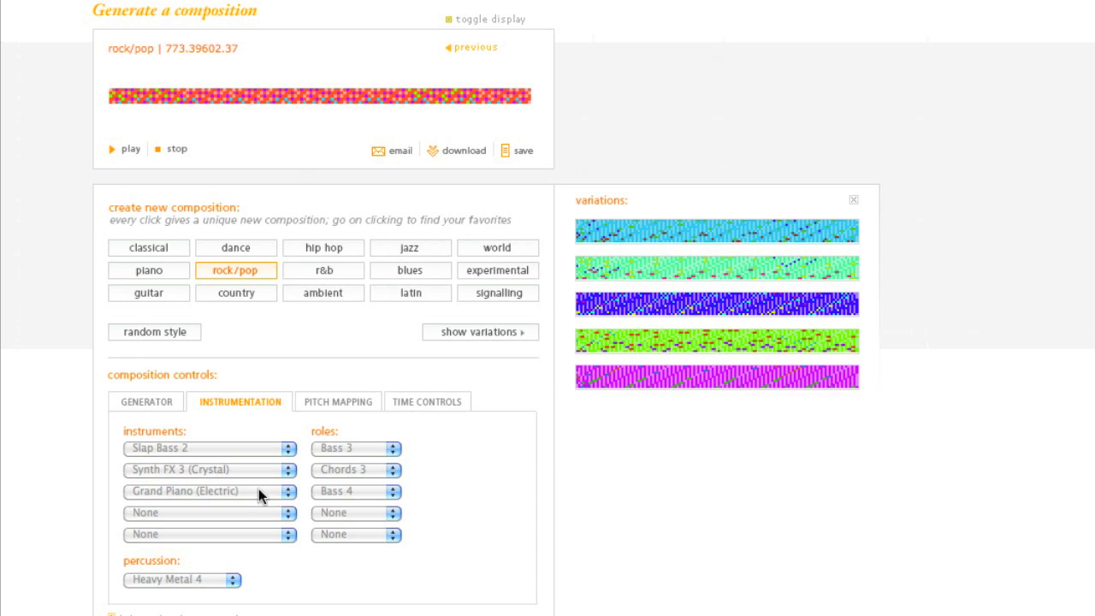
click(209, 491)
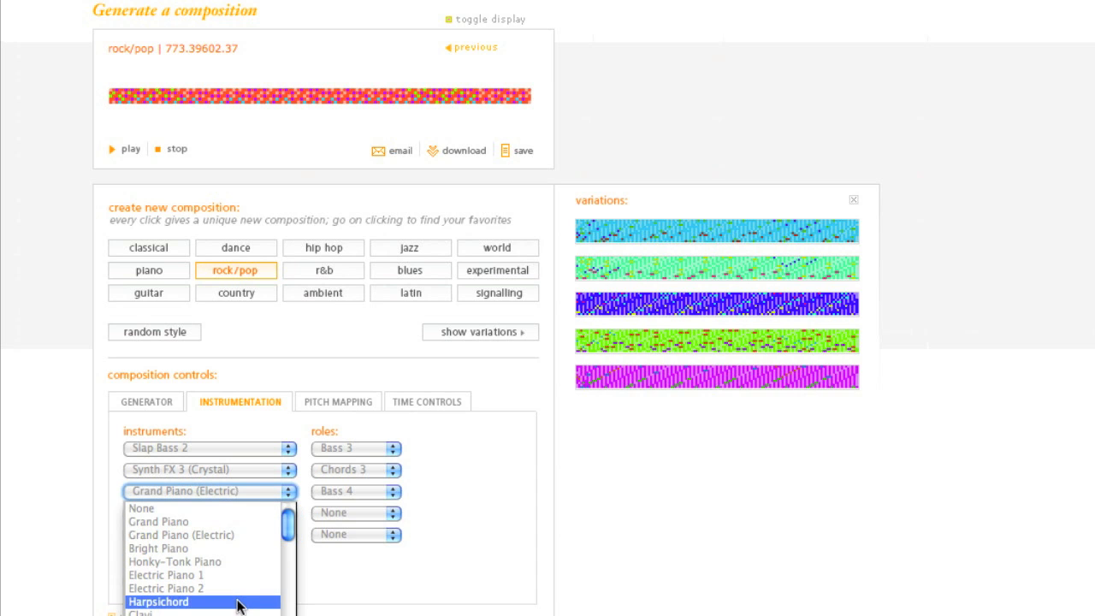
click(158, 602)
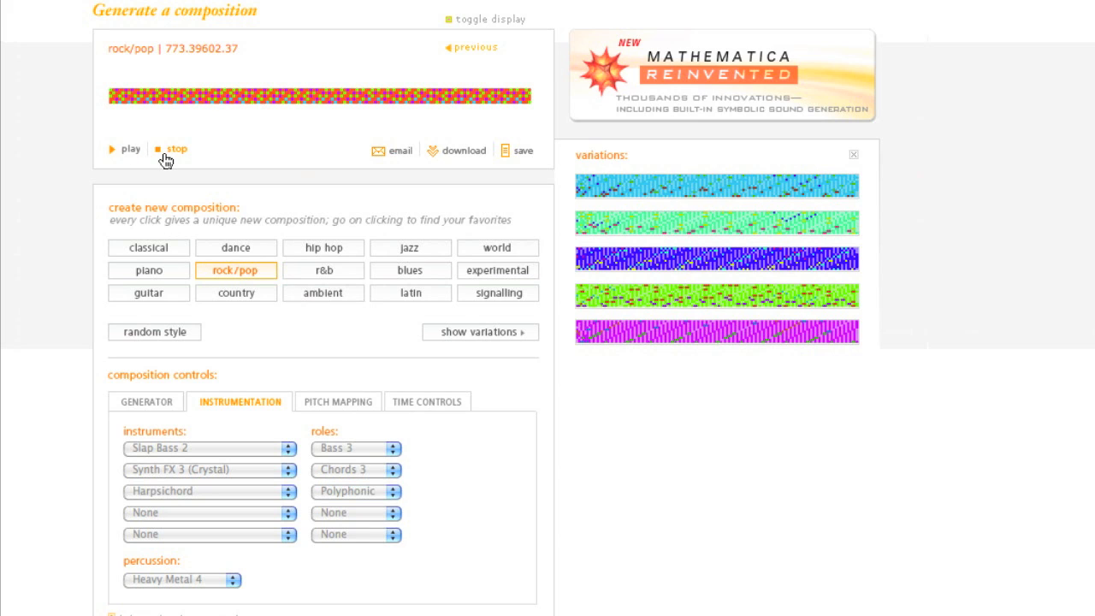
Add C# to the musical scale, turning the pitch mapping into a custom scale.
click(337, 401)
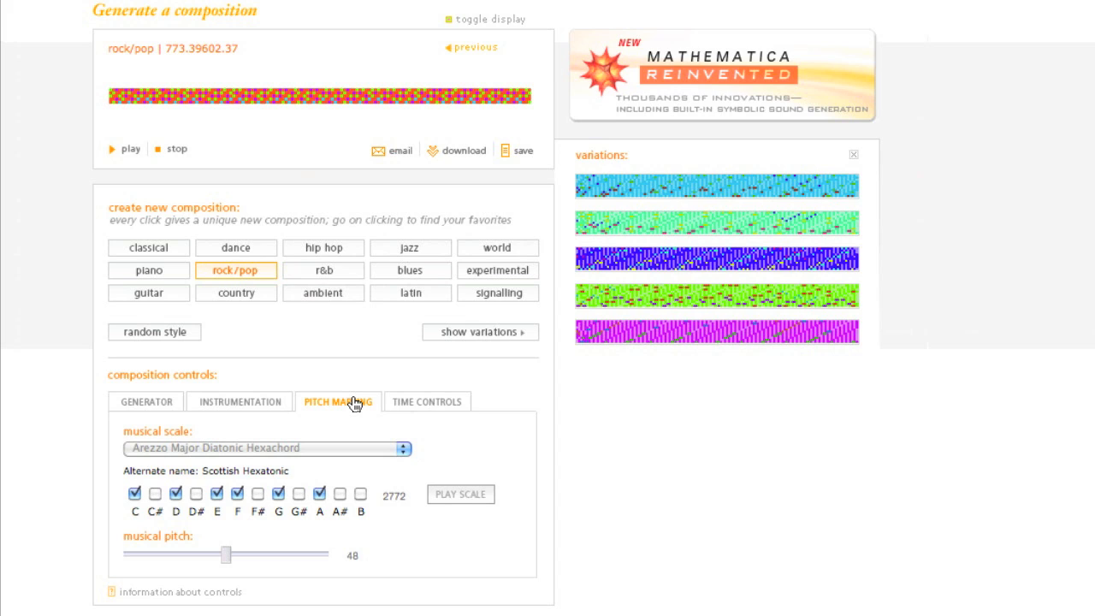
mouse_move(227, 506)
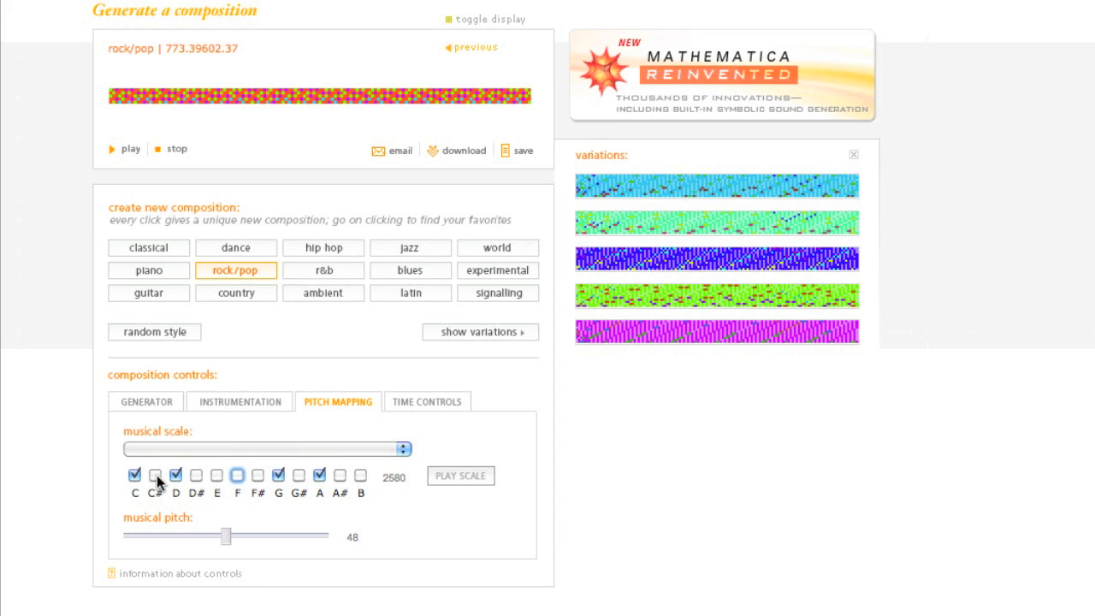
click(154, 476)
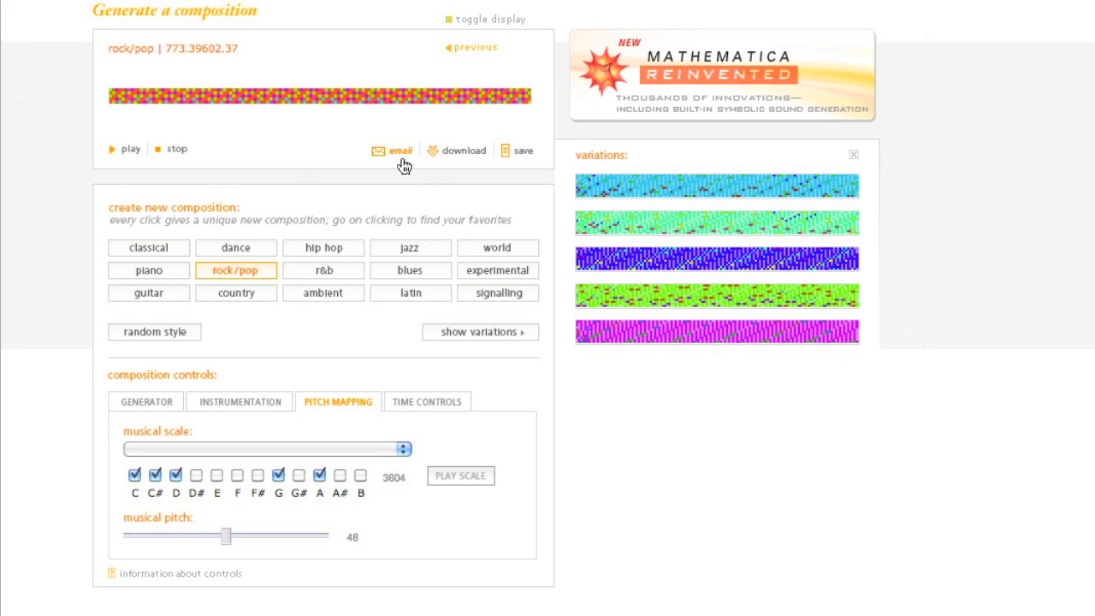
mouse_move(487, 164)
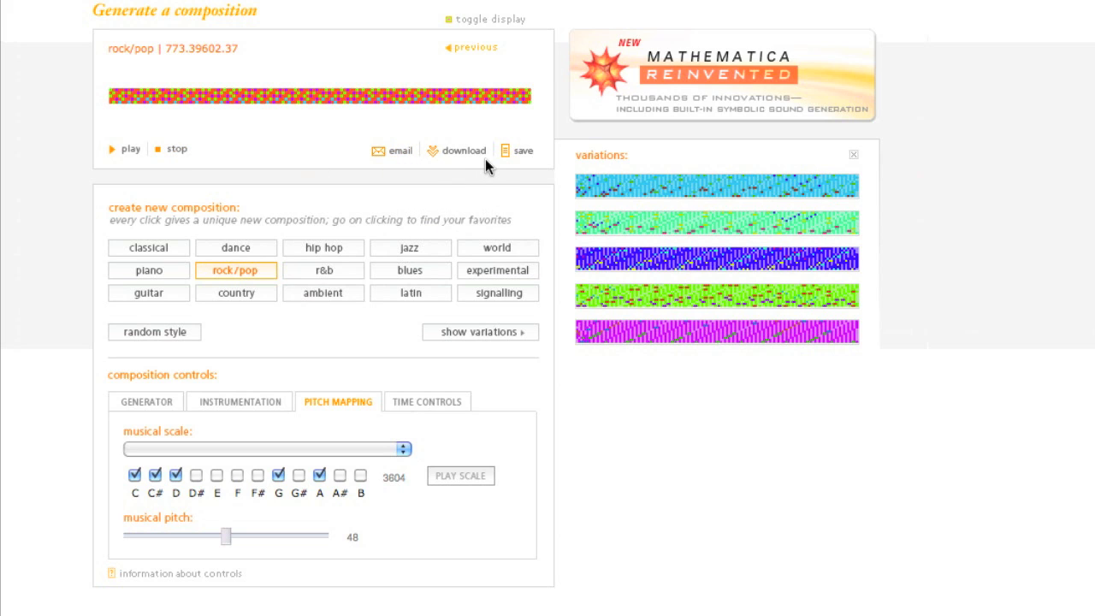
mouse_move(428, 400)
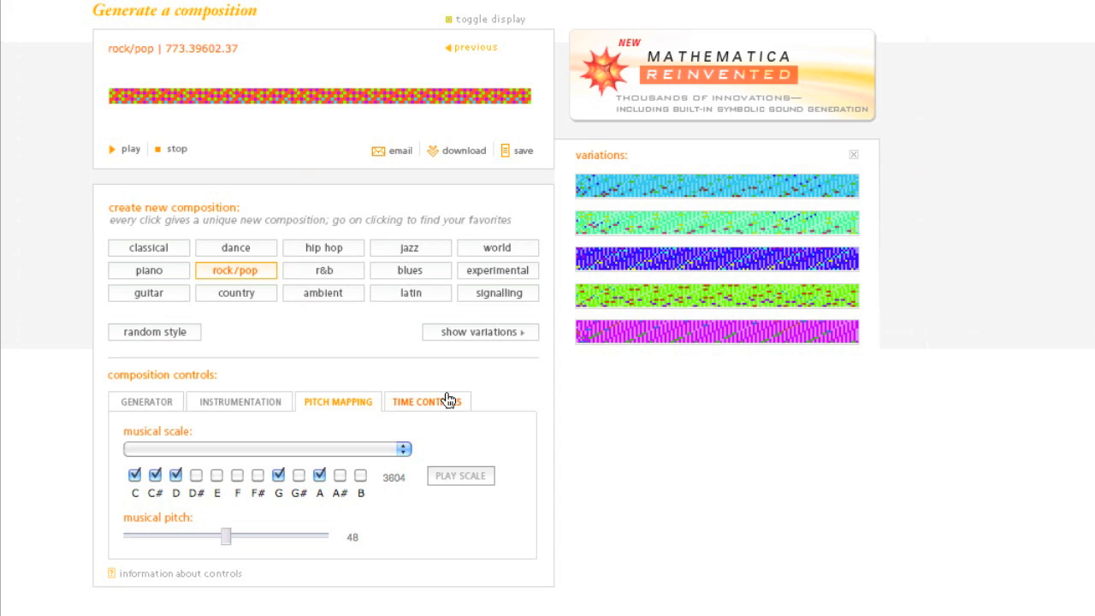
Raise the tempo from 132 to 208 beats per minute in the time controls.
click(426, 402)
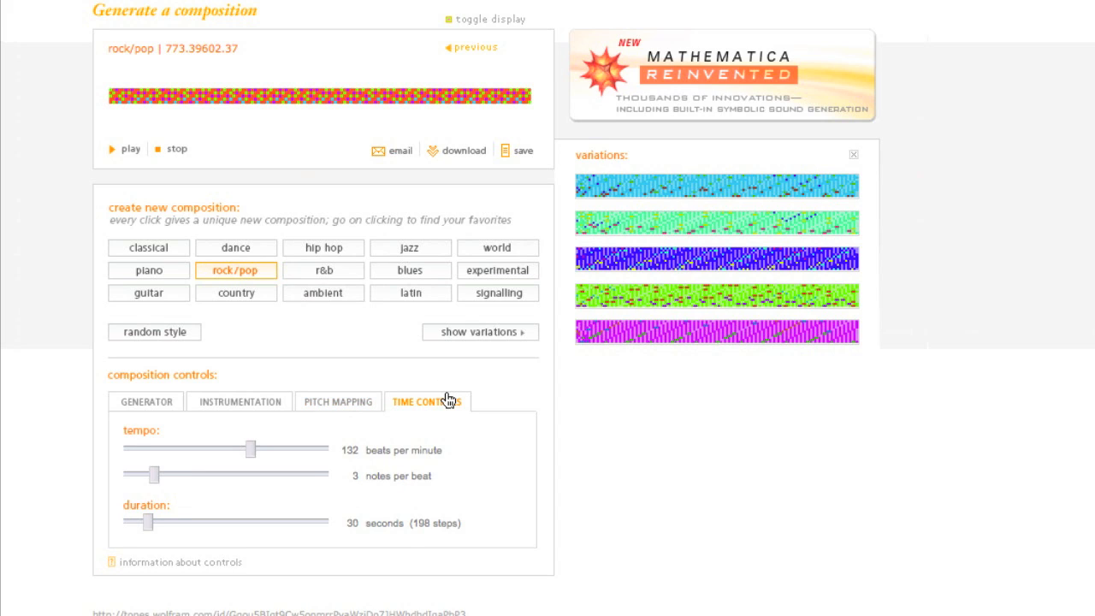
mouse_move(277, 452)
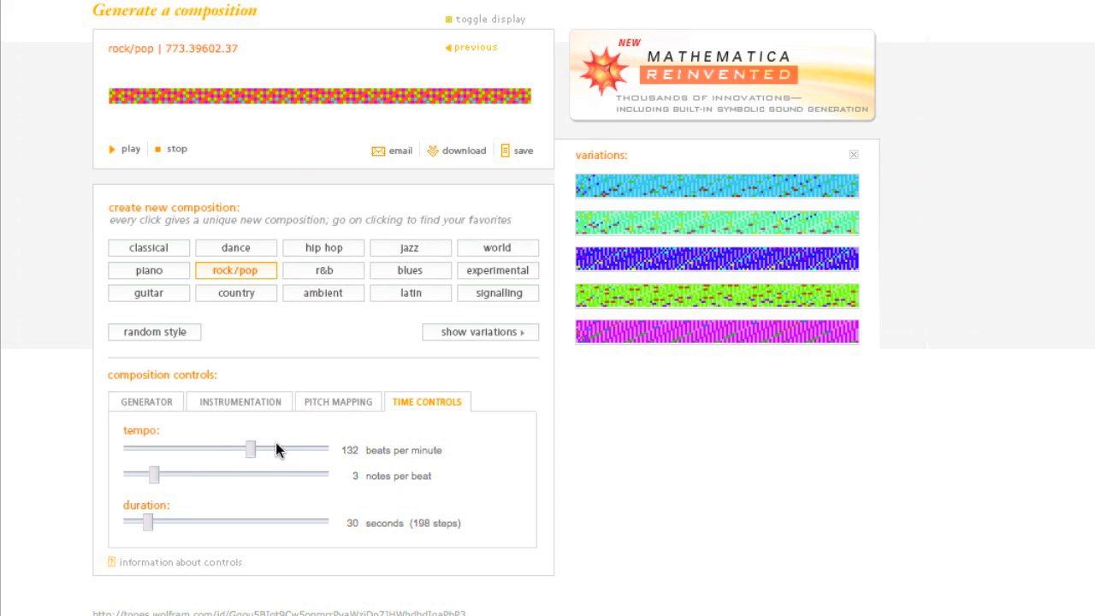
drag(248, 448, 324, 448)
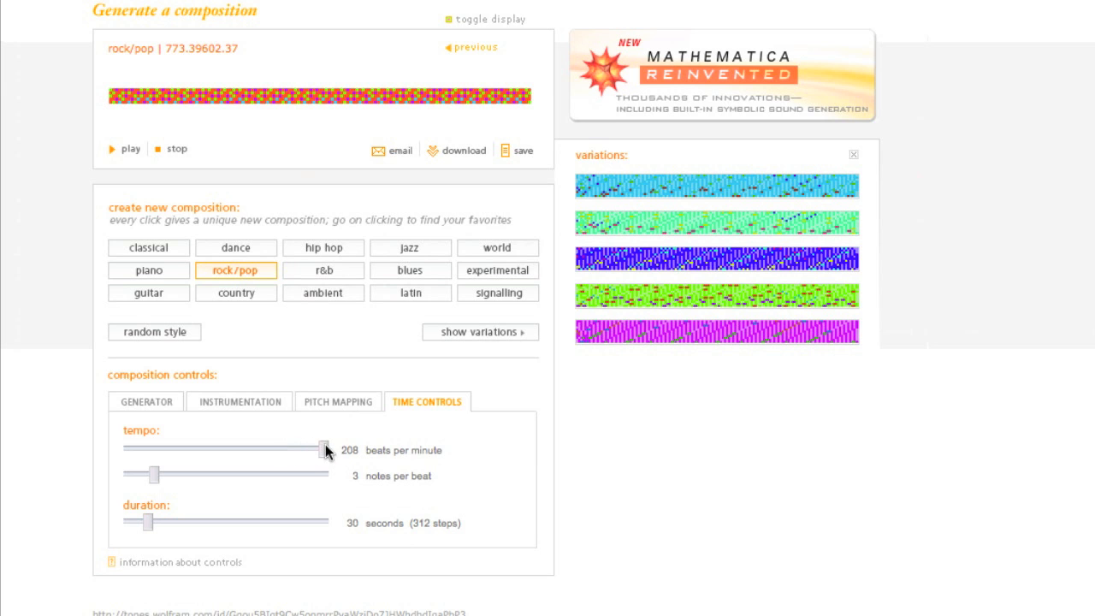